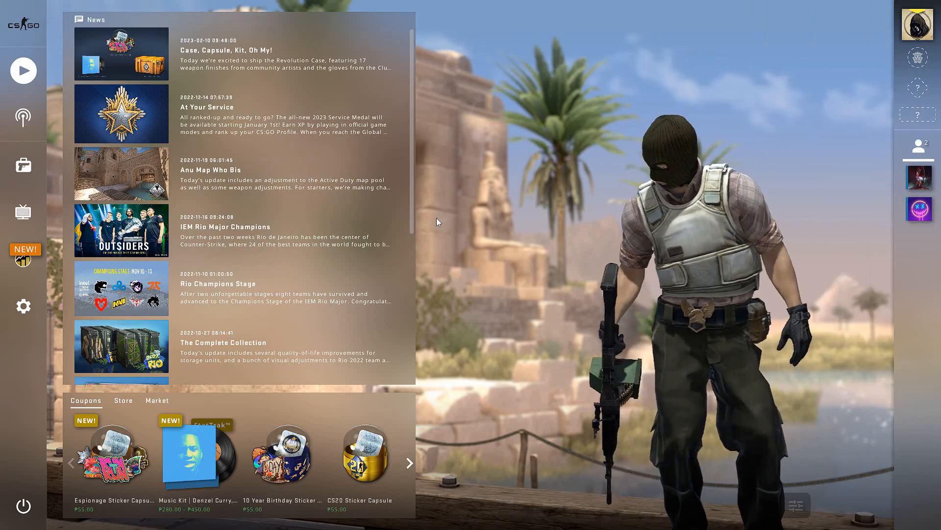
mouse_move(23, 71)
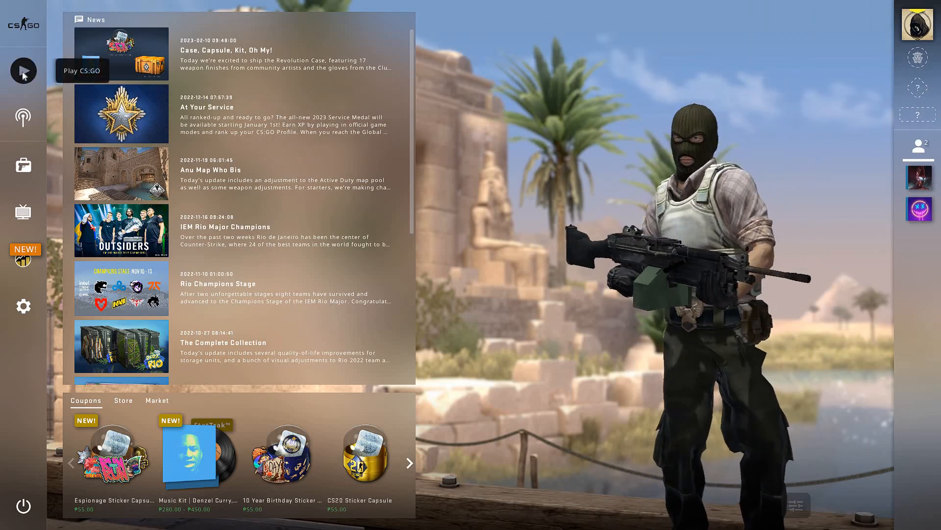
Step: Launch a casual Practice With Bots match with easy bots from the Play menu
left_click(23, 71)
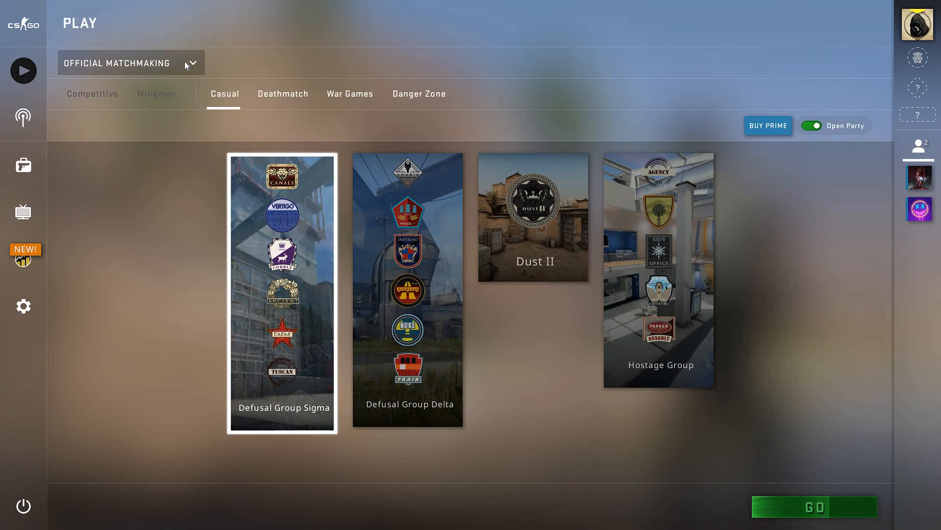
left_click(131, 63)
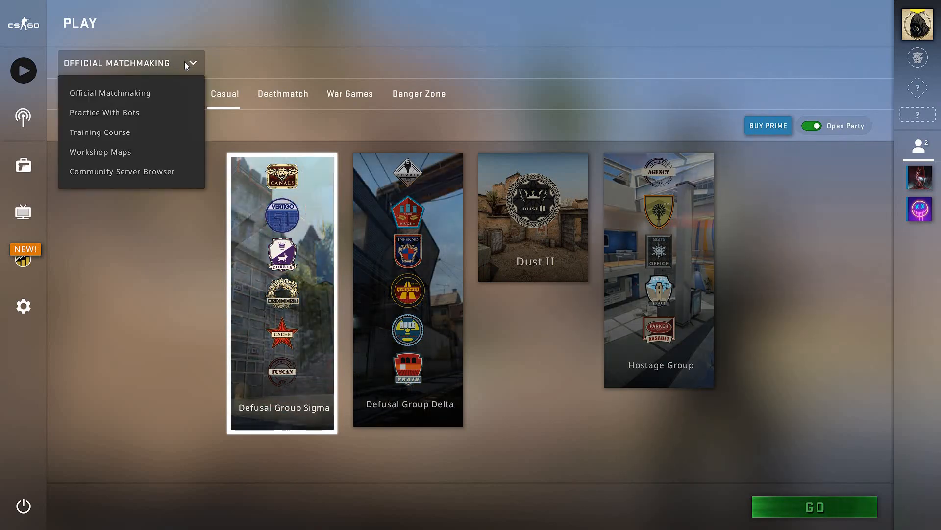
left_click(104, 112)
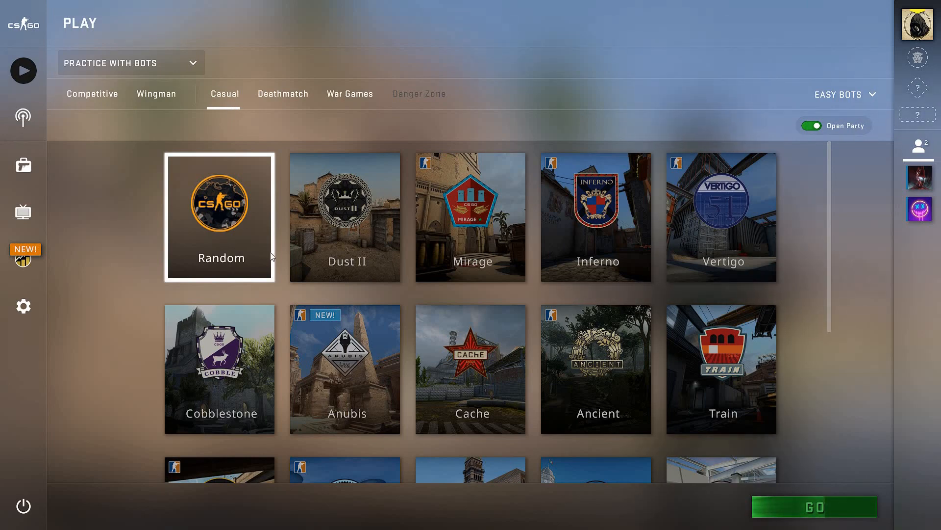
mouse_move(805, 514)
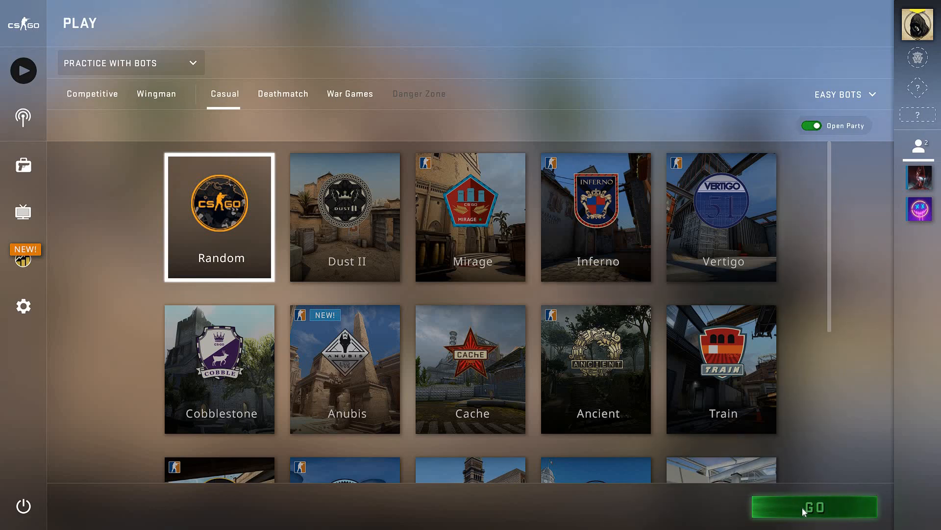
left_click(814, 506)
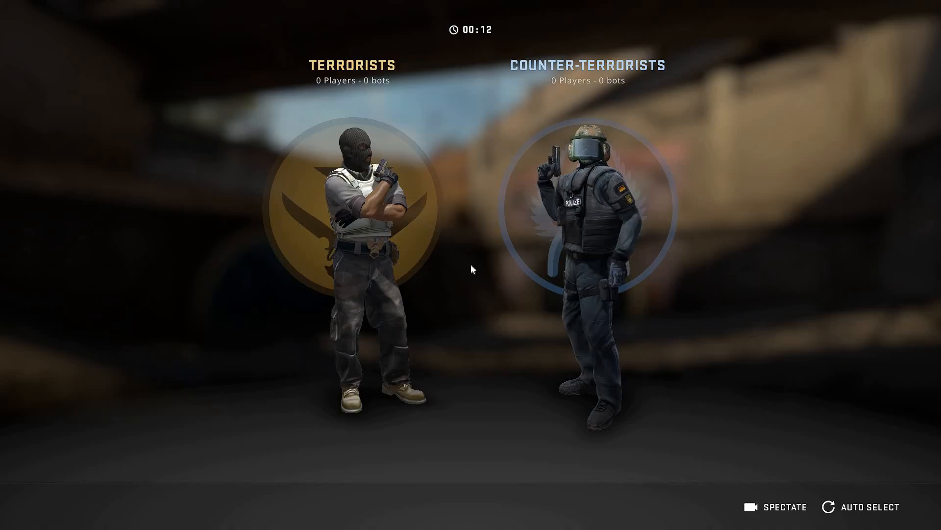
mouse_move(453, 253)
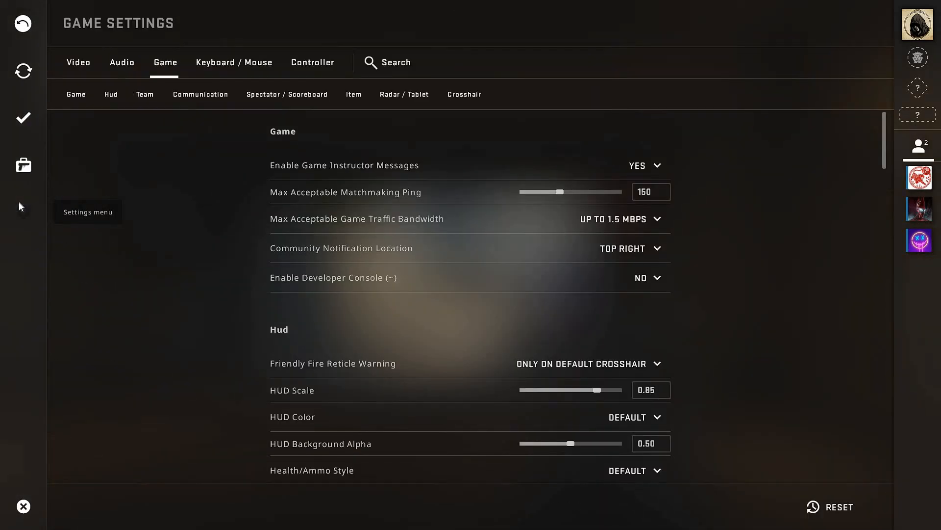
Step: Enable the developer console, bring it up in the match and begin a 'bot_' command
left_click(647, 277)
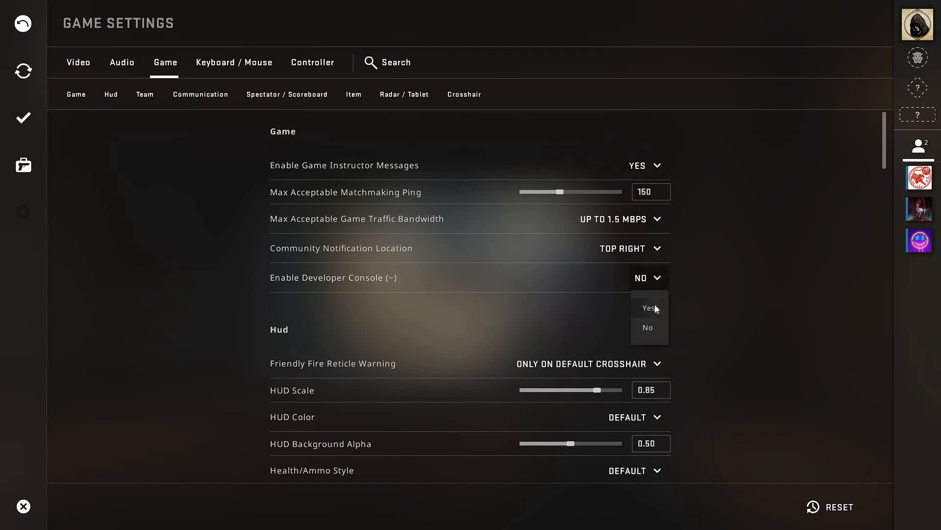
left_click(234, 63)
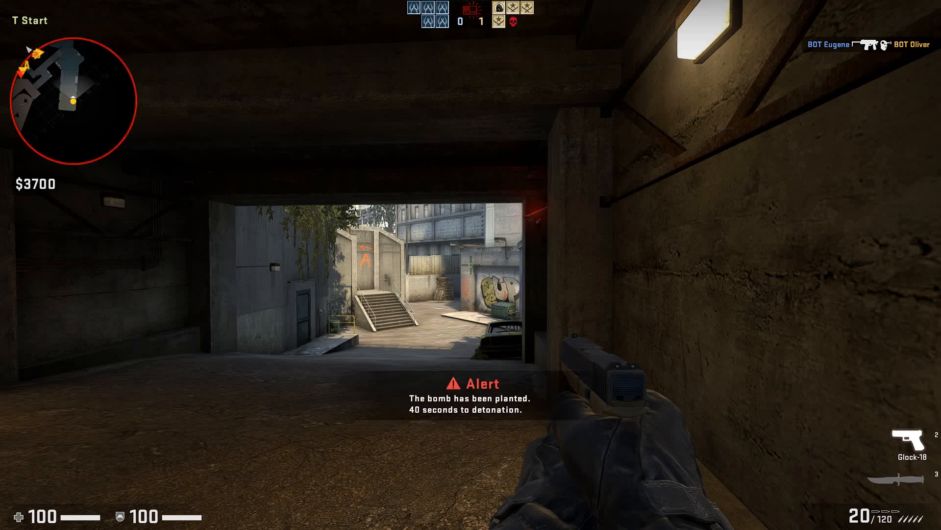
key("`")
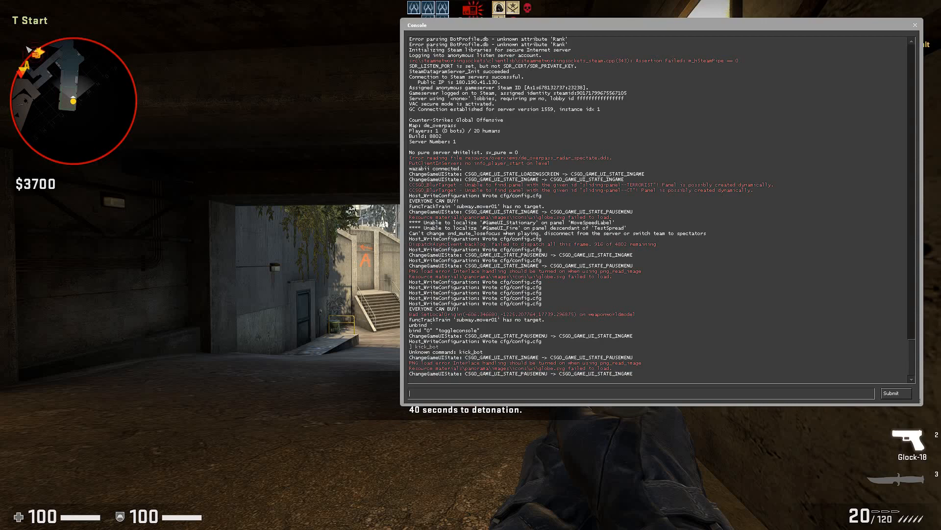
type("bot_")
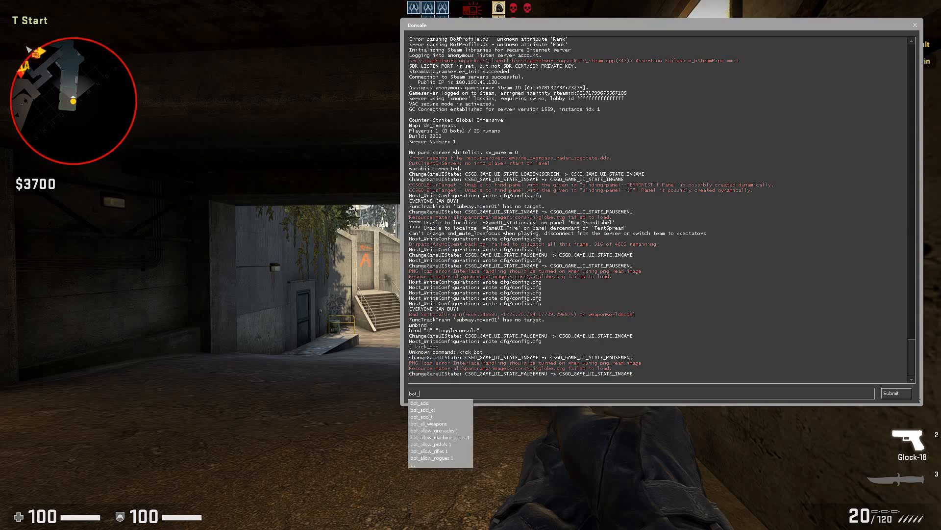